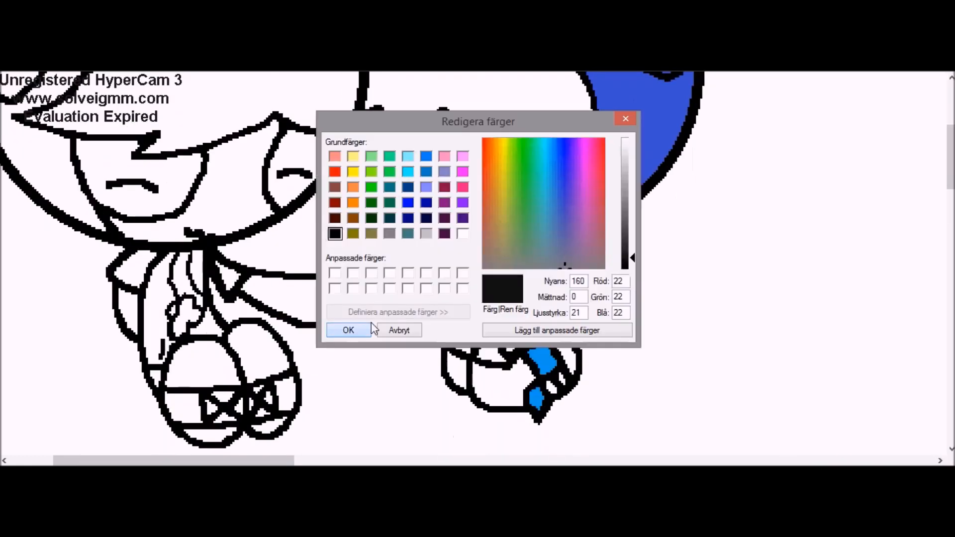
# Step: Confirm near-black as the current drawing colour and close Edit Colors
pyautogui.click(348, 330)
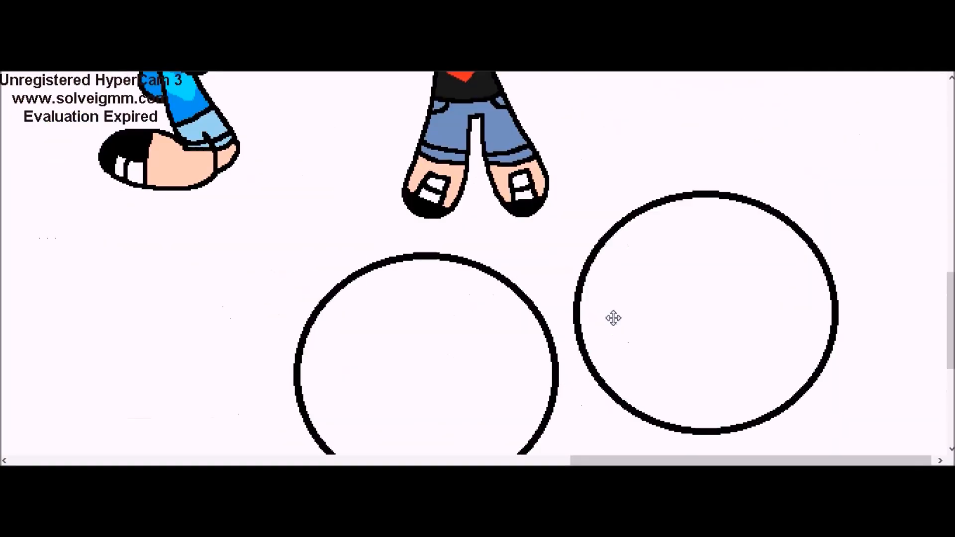
# Step: Scroll down the canvas to view the coloured chibi couples and backdrop blobs
pyautogui.scroll(-3)
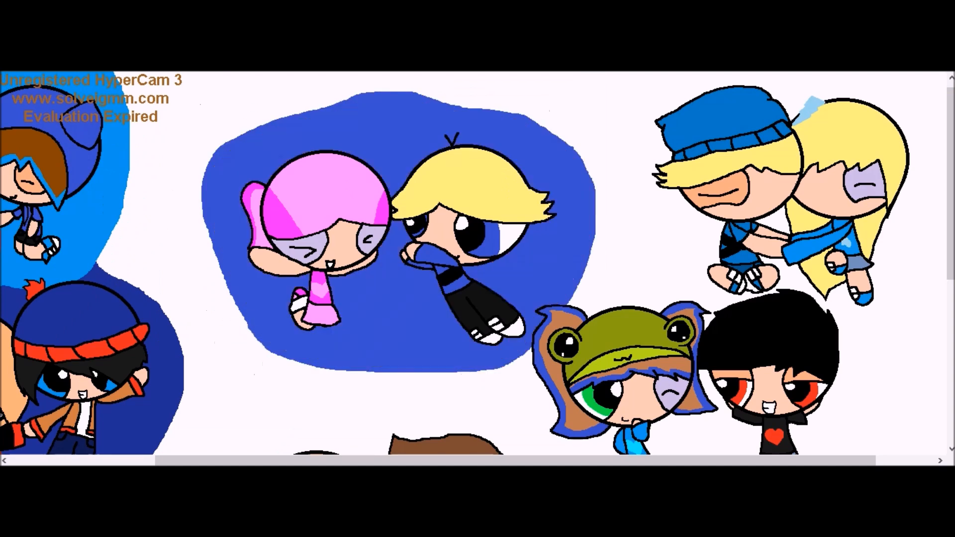
pyautogui.scroll(-3)
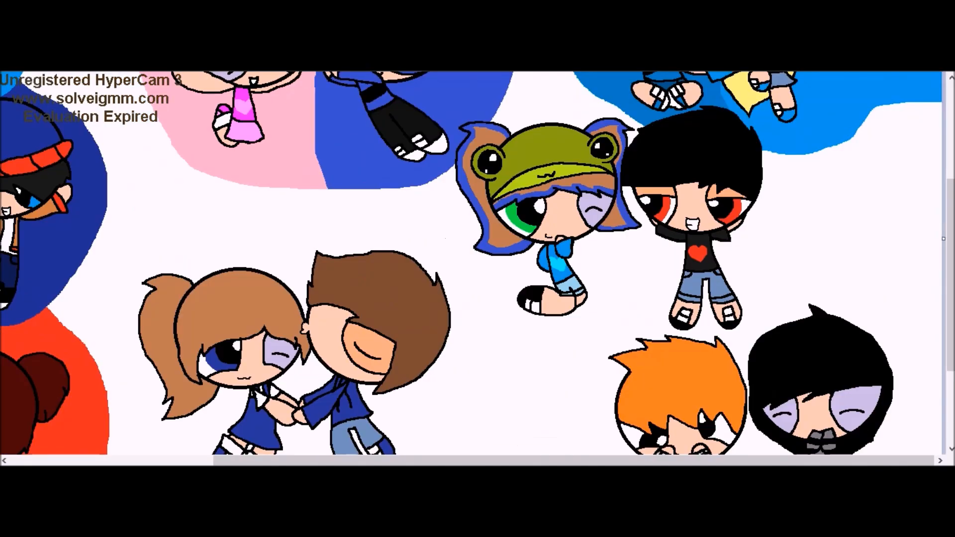